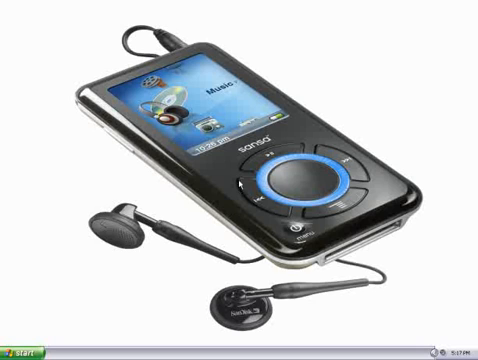
Open the Windows XP Start menu listing Sansa Media Converter and Windows Media Player
left_click(20, 351)
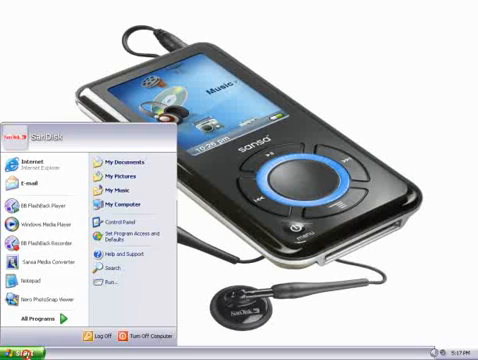